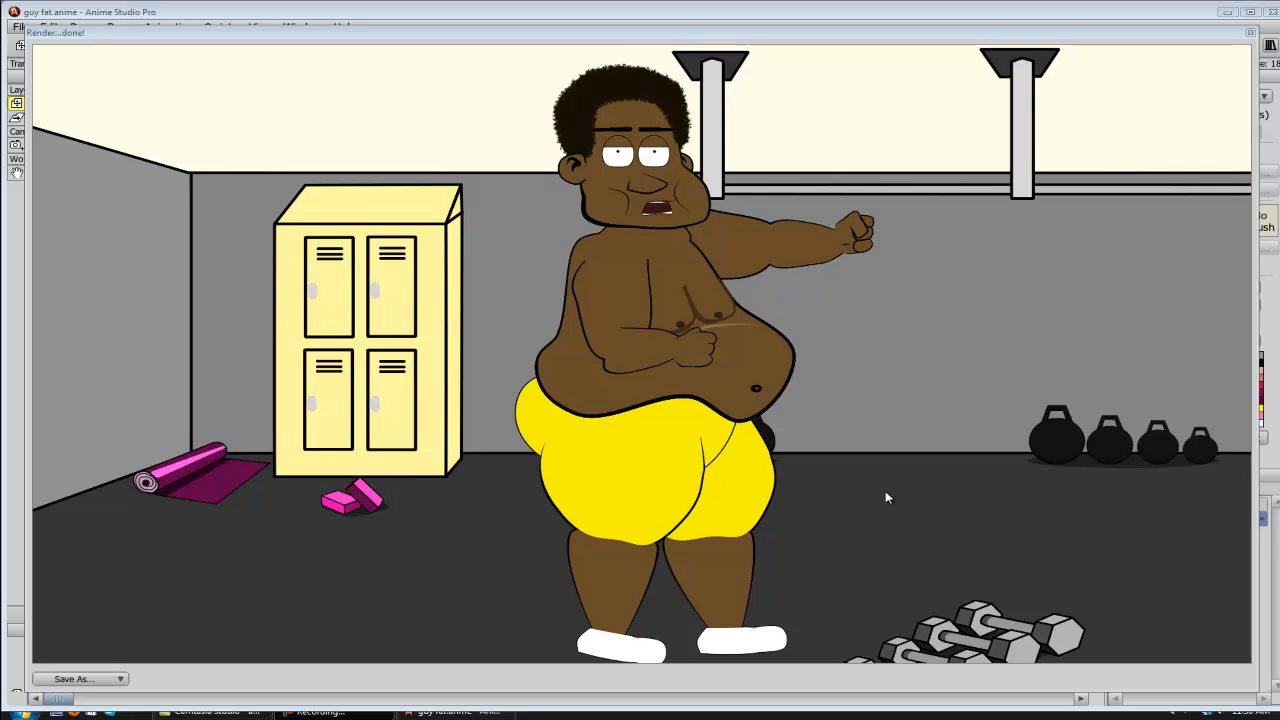
{"action": "mouse_move", "coordinate": [865, 498]}
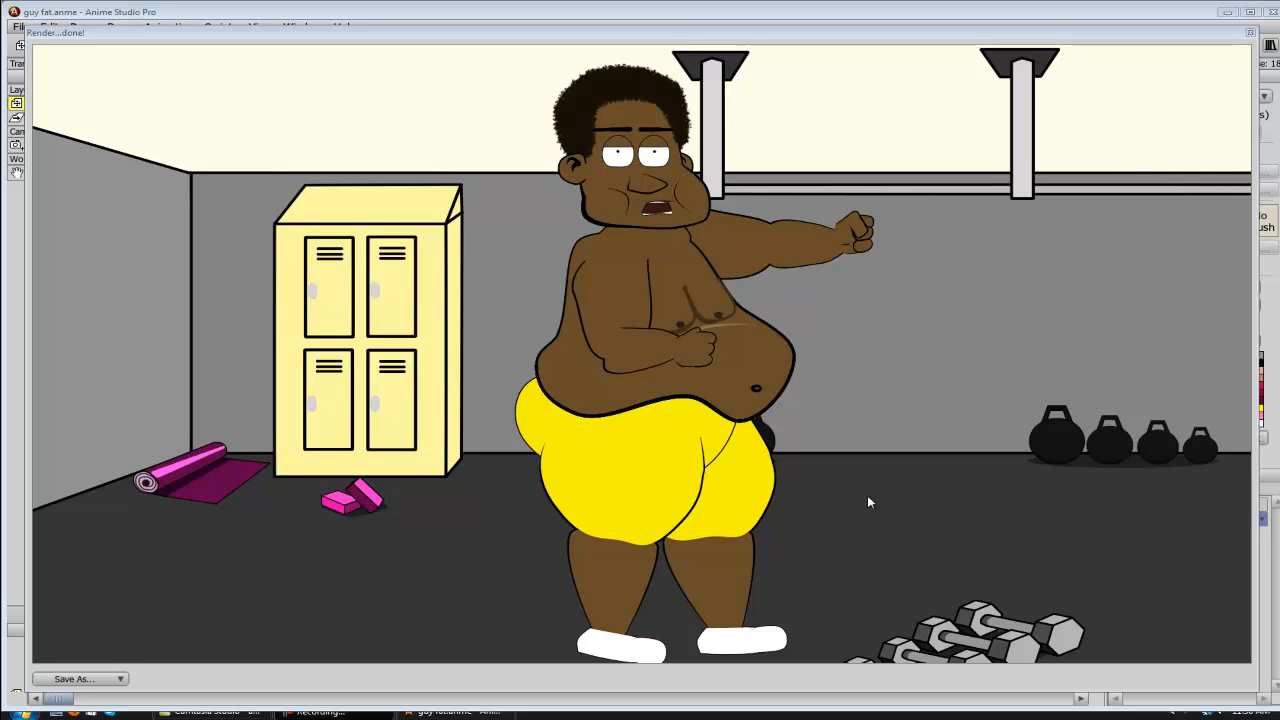
{"action": "mouse_move", "coordinate": [618, 295]}
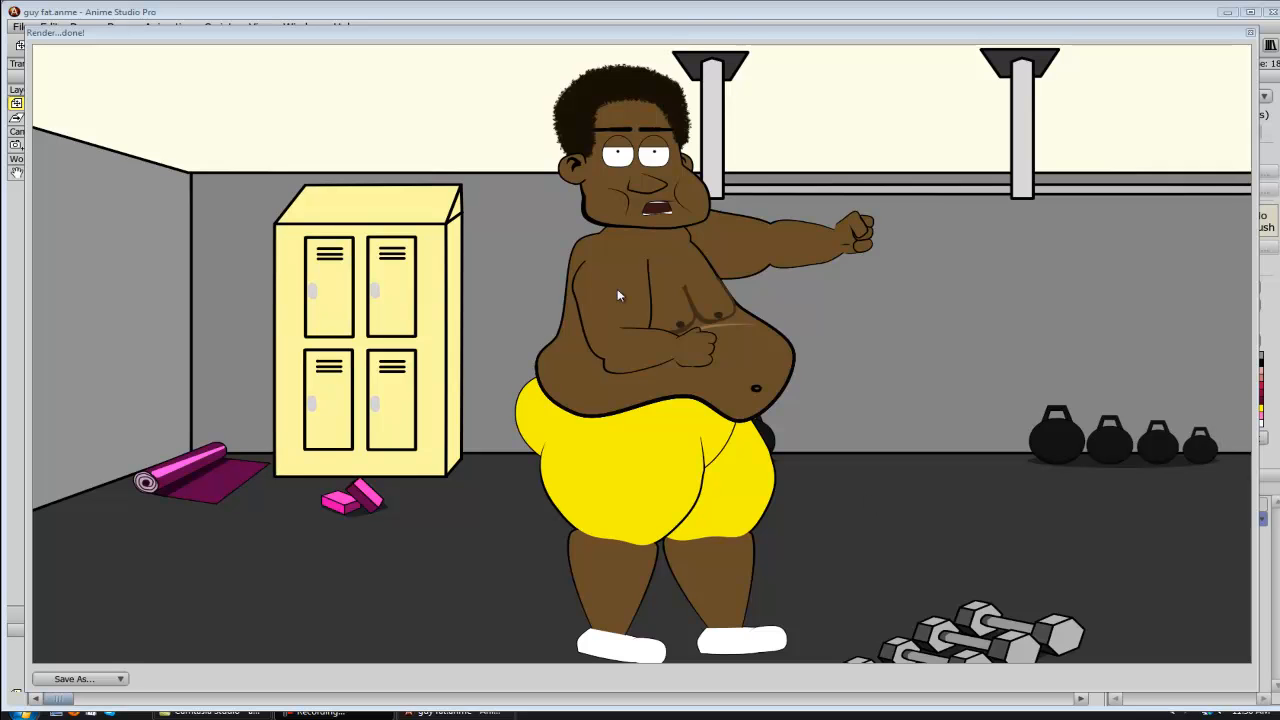
{"action": "mouse_move", "coordinate": [631, 289]}
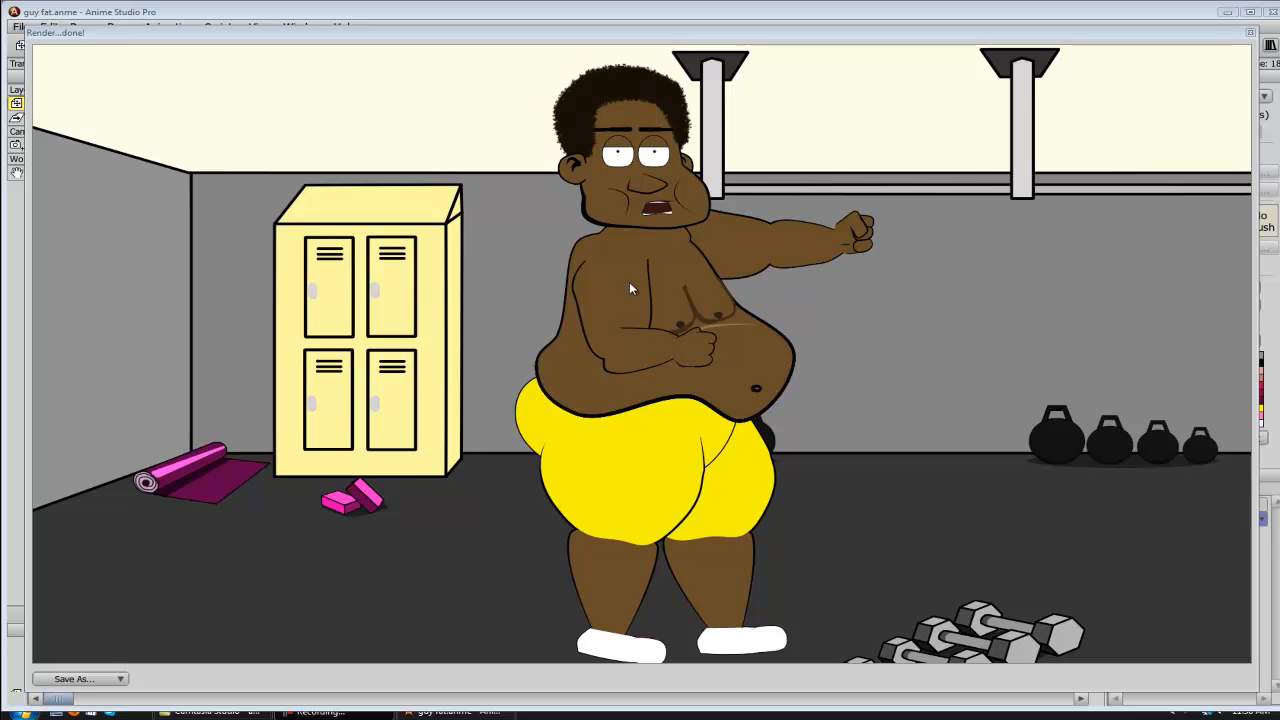
{"action": "mouse_move", "coordinate": [650, 336]}
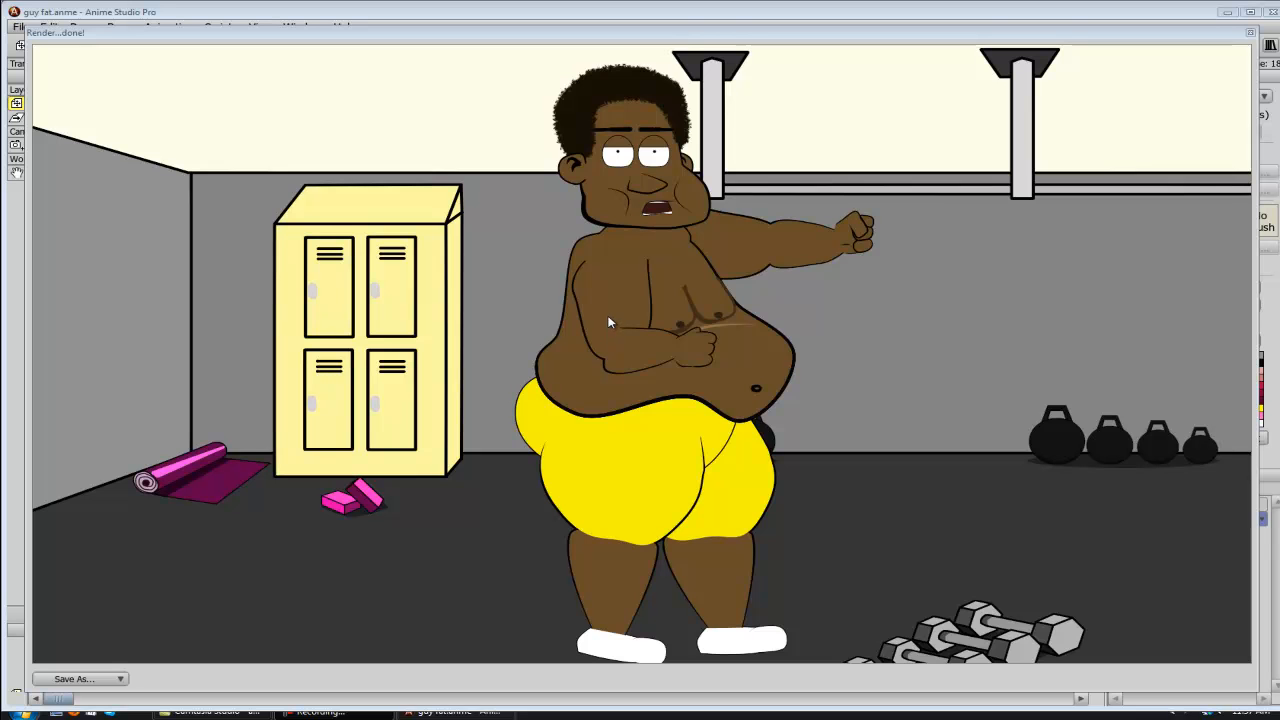
{"action": "mouse_move", "coordinate": [613, 306]}
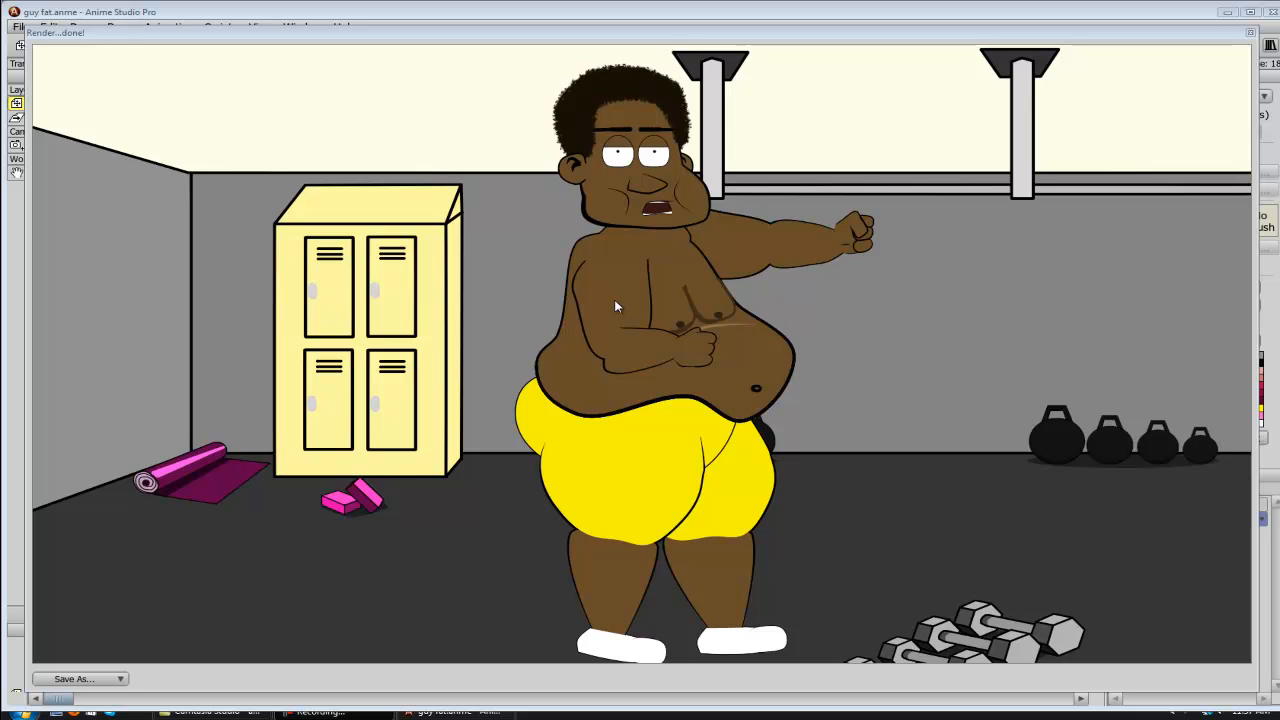
{"action": "mouse_move", "coordinate": [625, 288]}
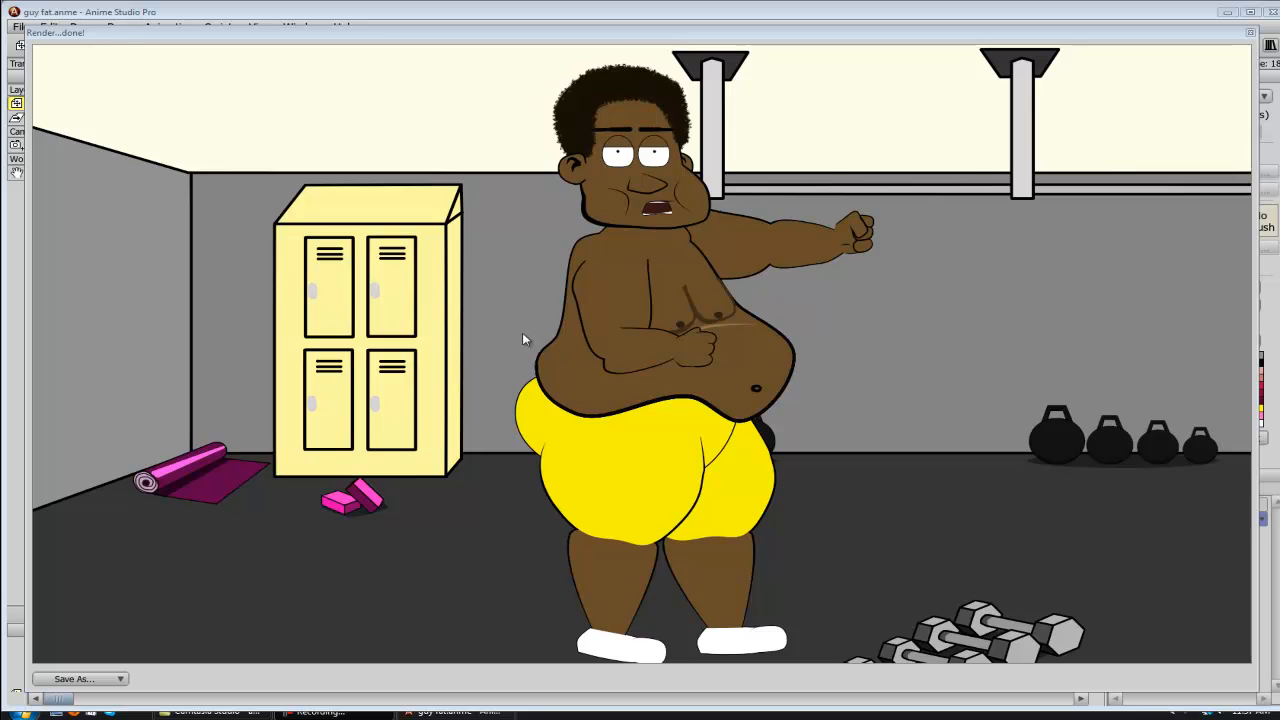
{"action": "mouse_move", "coordinate": [556, 307]}
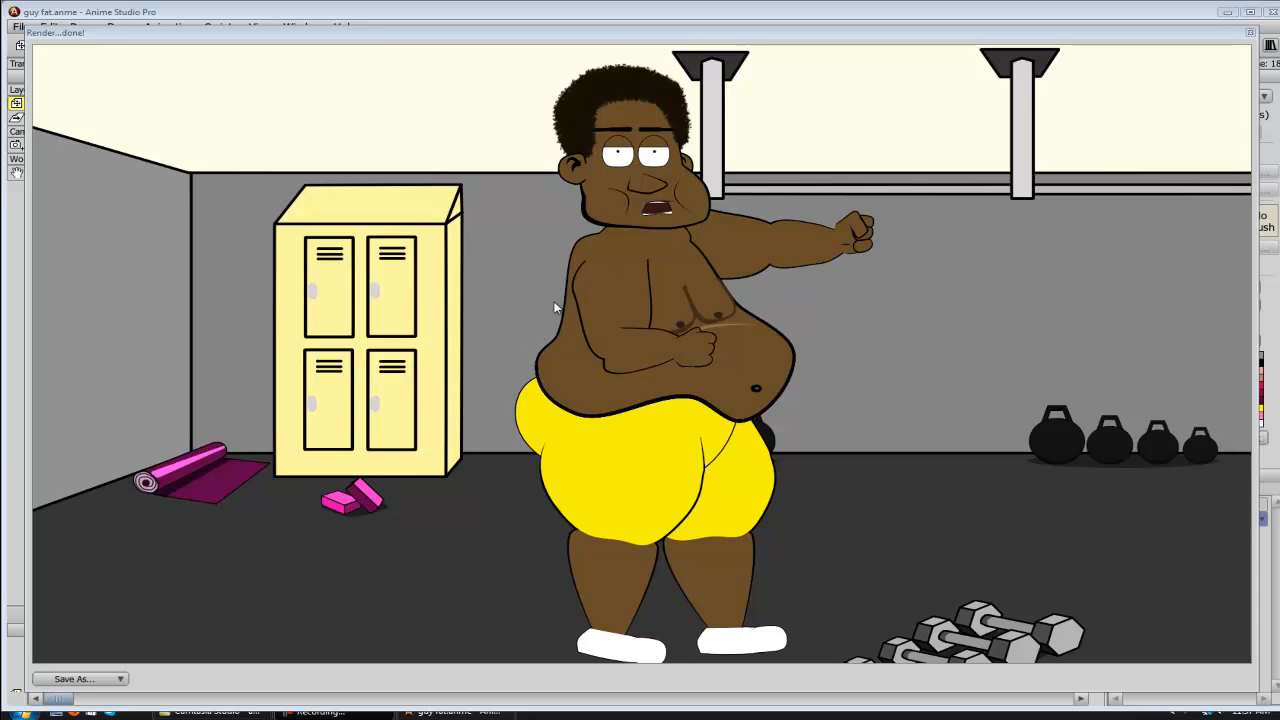
{"action": "mouse_move", "coordinate": [542, 360]}
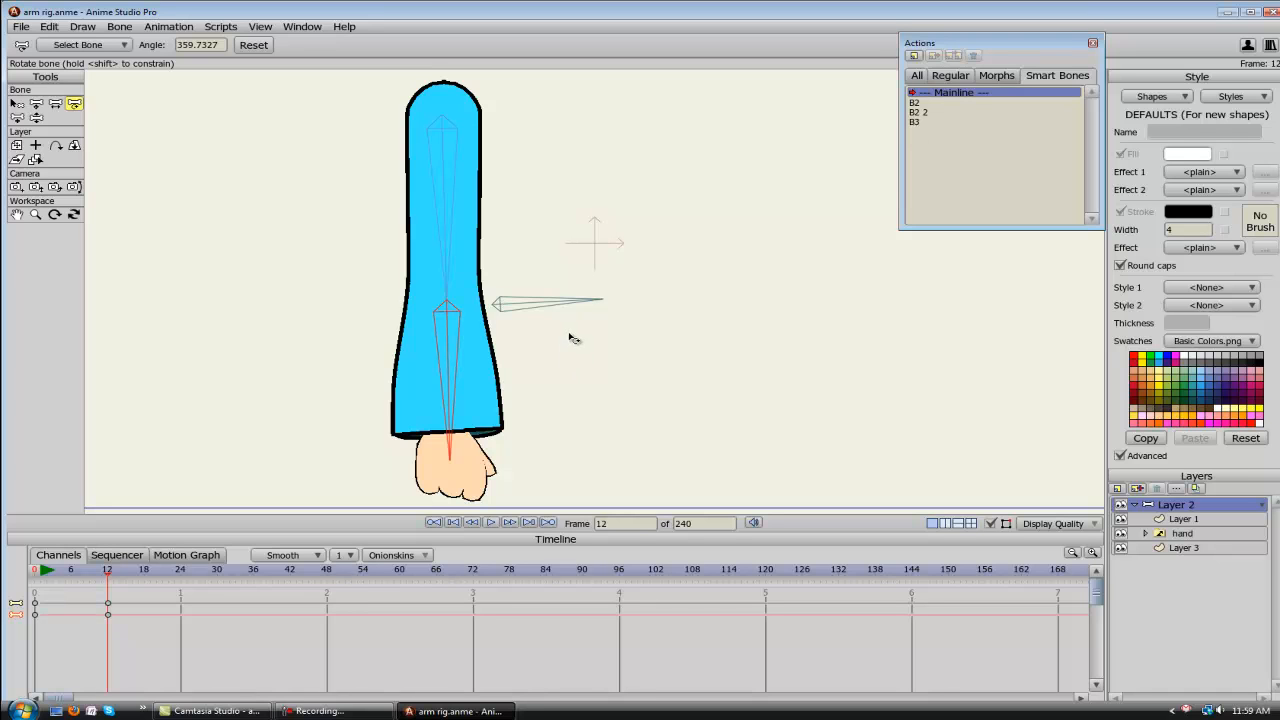
{"action": "mouse_move", "coordinate": [450, 362]}
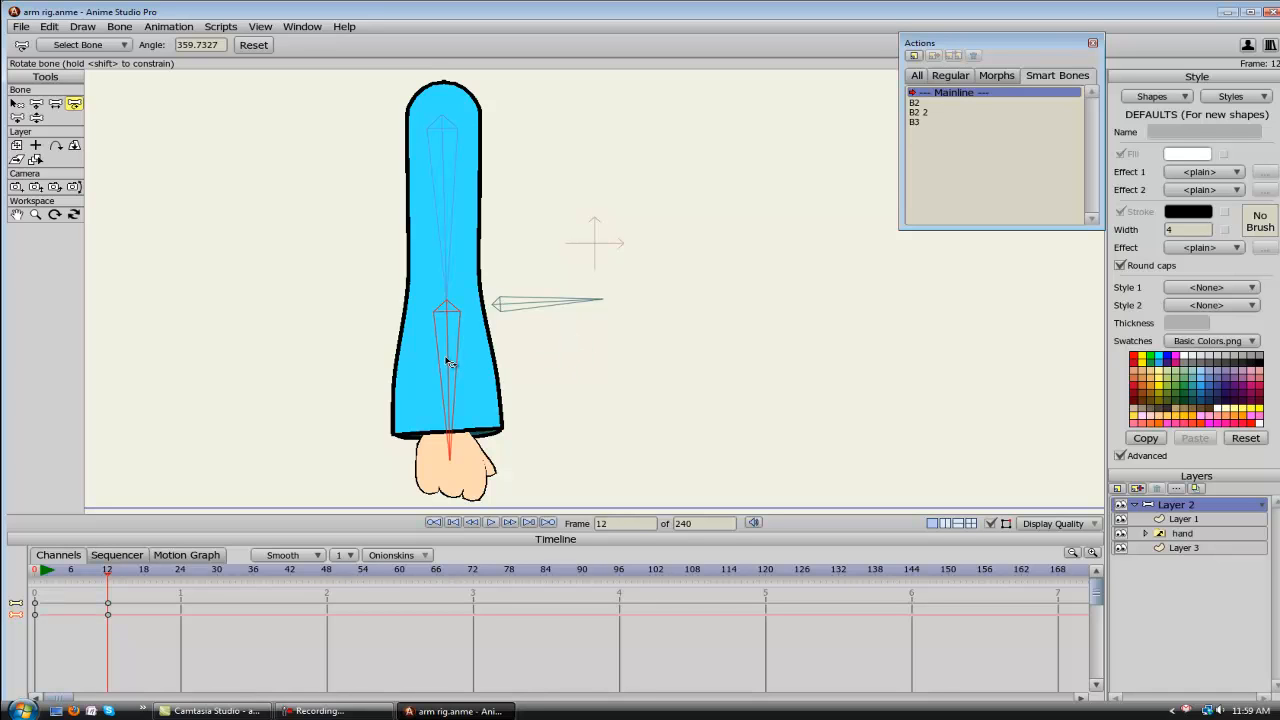
Rotate the forearm to a right angle, then fold it tightly up at the elbow.
{"action": "left_click_drag", "start_coordinate": [450, 350], "coordinate": [550, 330]}
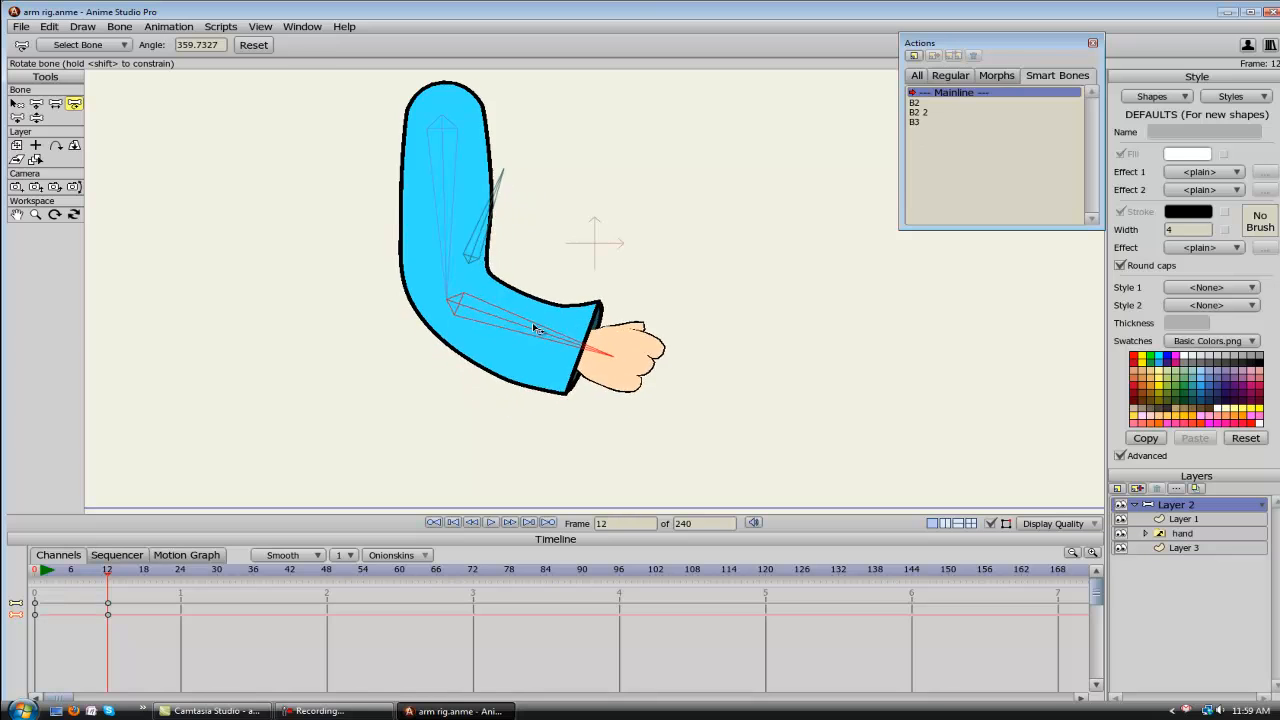
{"action": "left_click_drag", "start_coordinate": [535, 330], "coordinate": [520, 230]}
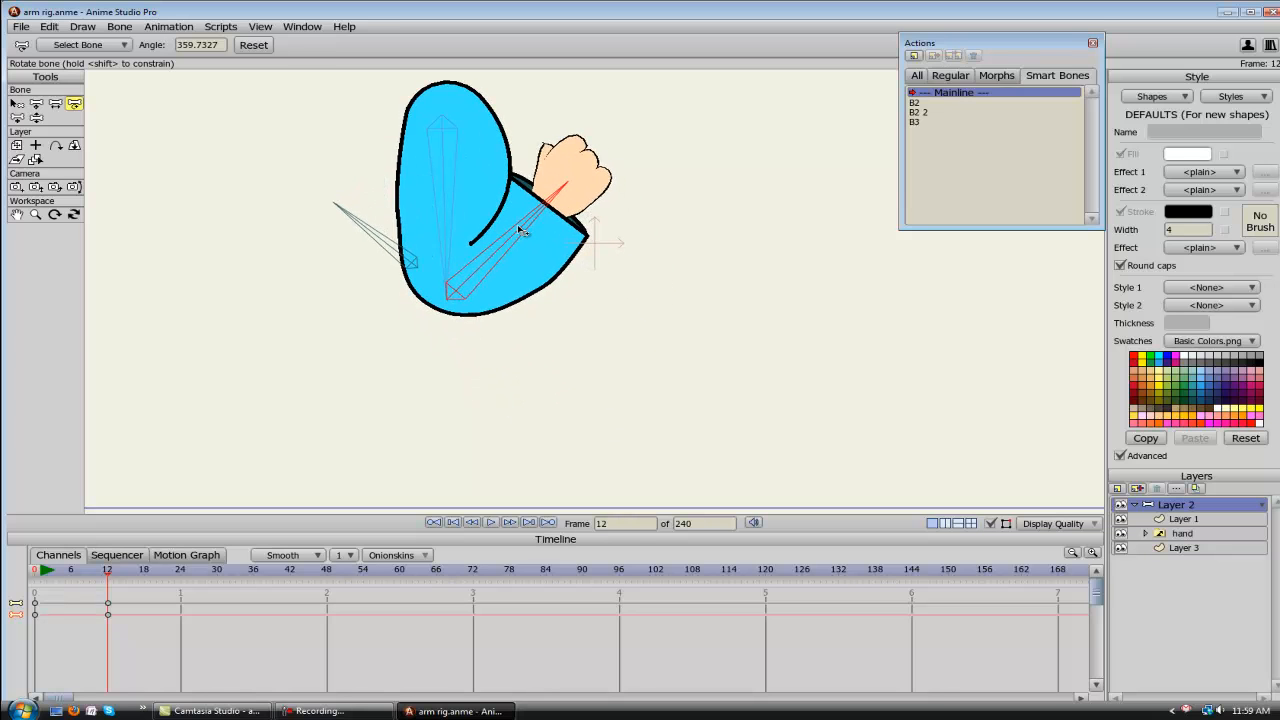
{"action": "left_click_drag", "start_coordinate": [520, 230], "coordinate": [530, 250]}
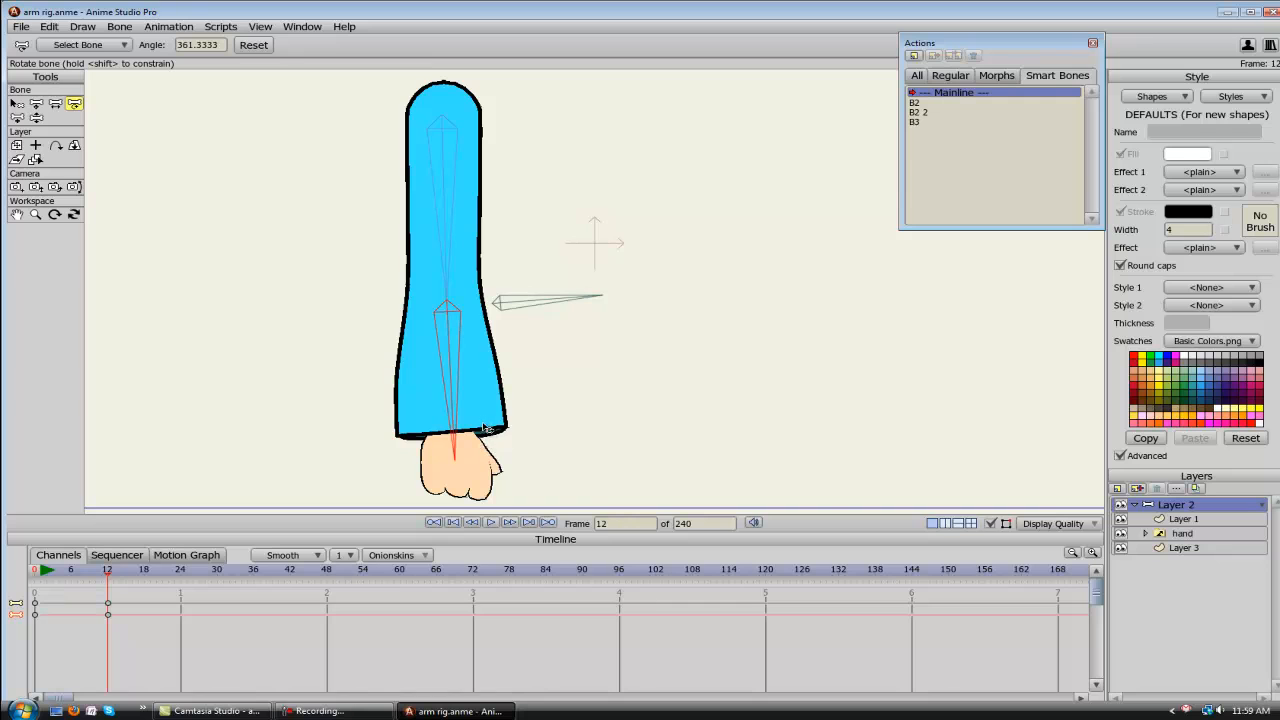
{"action": "mouse_move", "coordinate": [398, 362]}
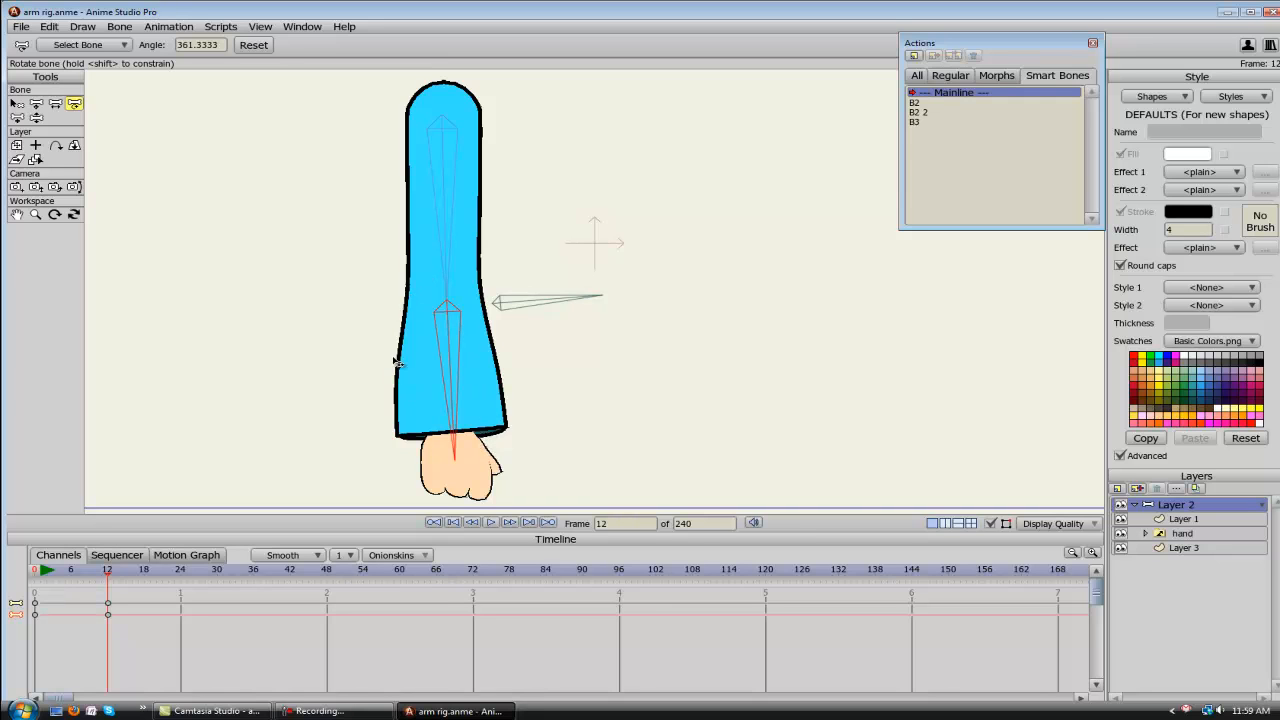
{"action": "mouse_move", "coordinate": [425, 287]}
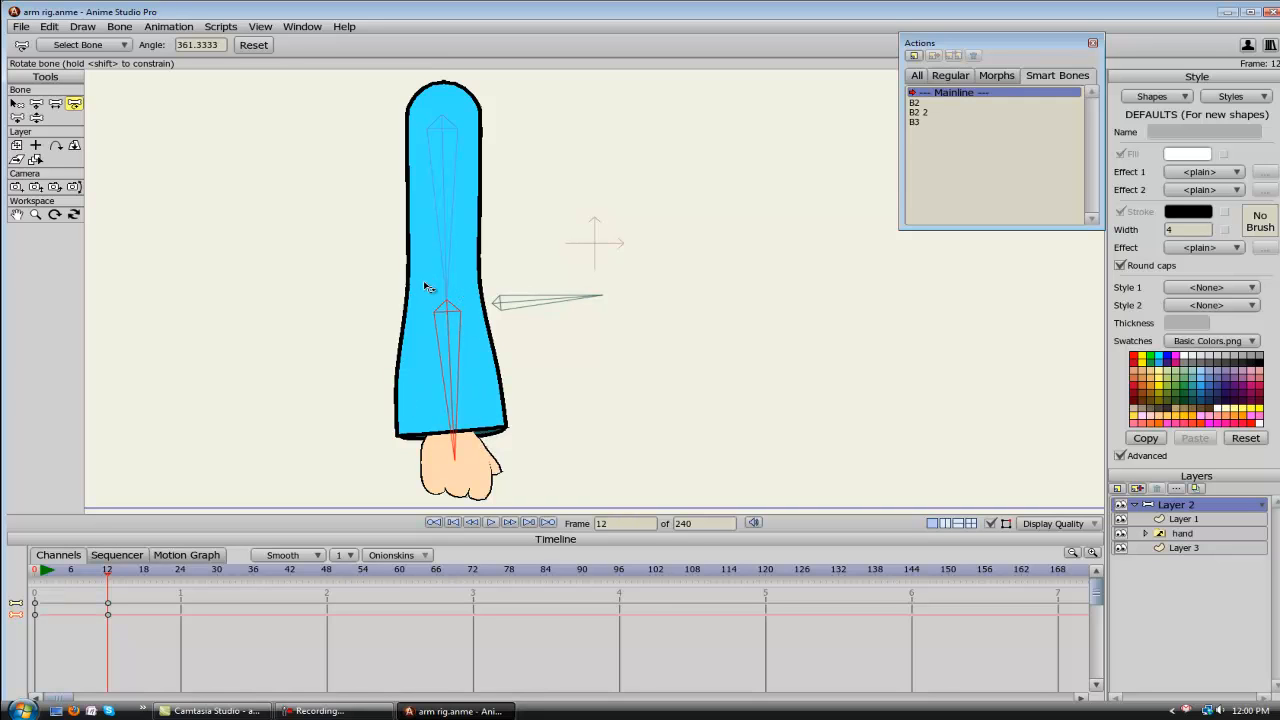
{"action": "mouse_move", "coordinate": [457, 341]}
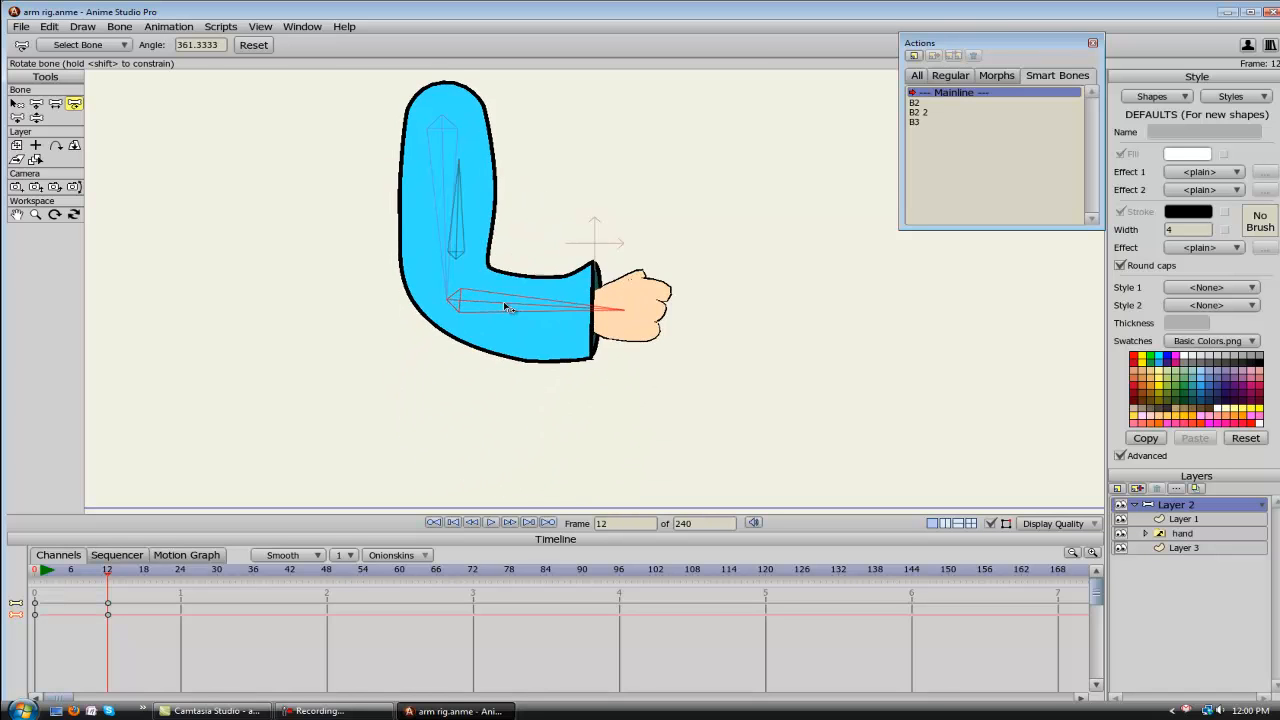
{"action": "left_click_drag", "start_coordinate": [505, 308], "coordinate": [485, 250]}
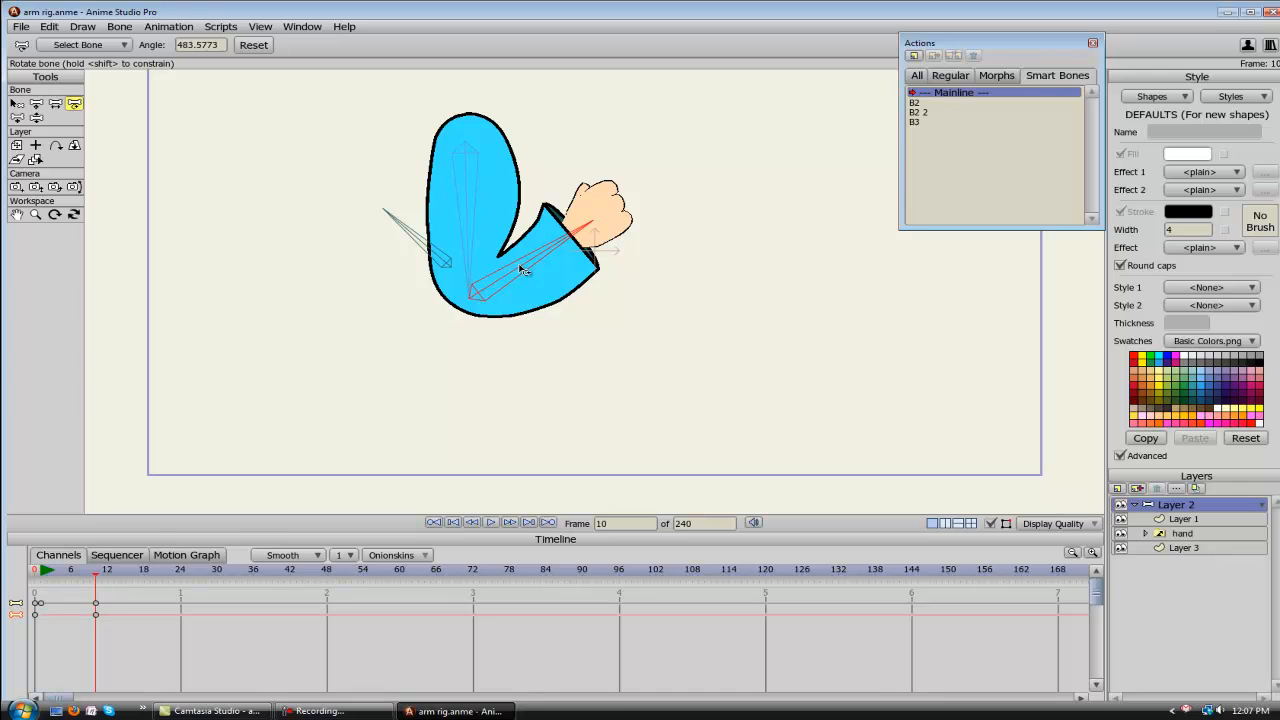
{"action": "mouse_move", "coordinate": [194, 226]}
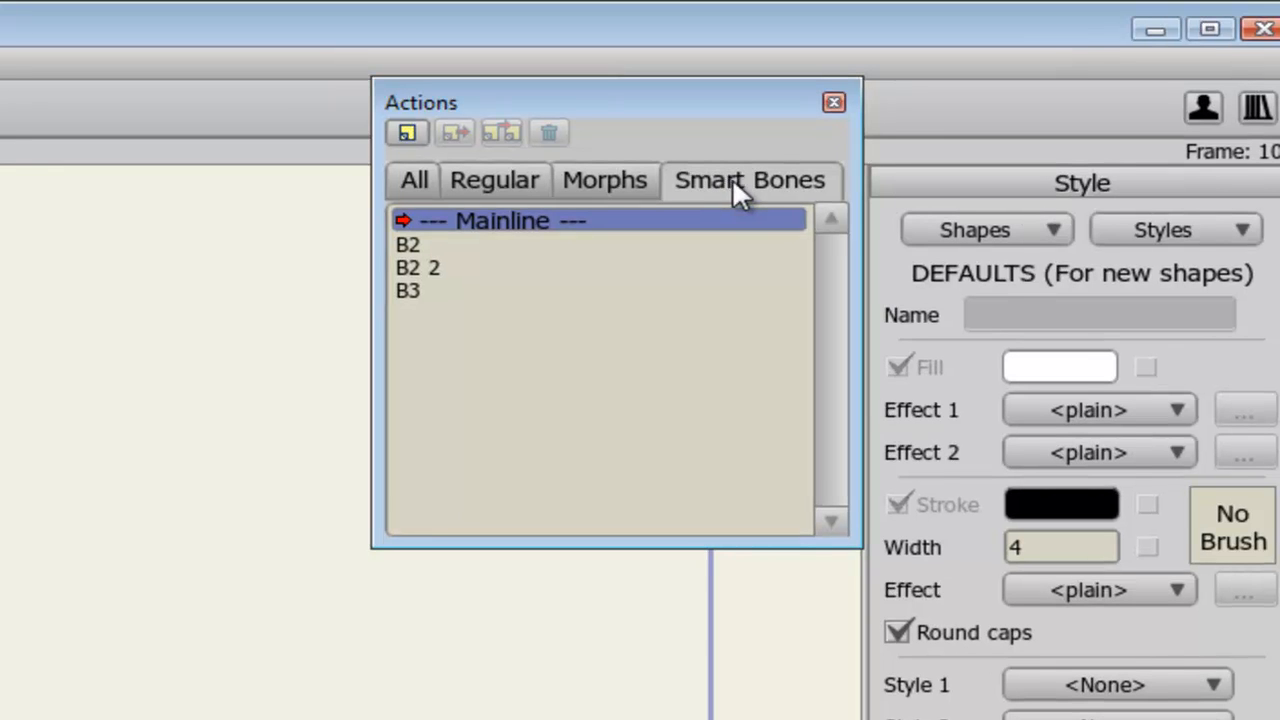
Select the B3 action in the Smart Bones actions list.
{"action": "left_click", "coordinate": [410, 290]}
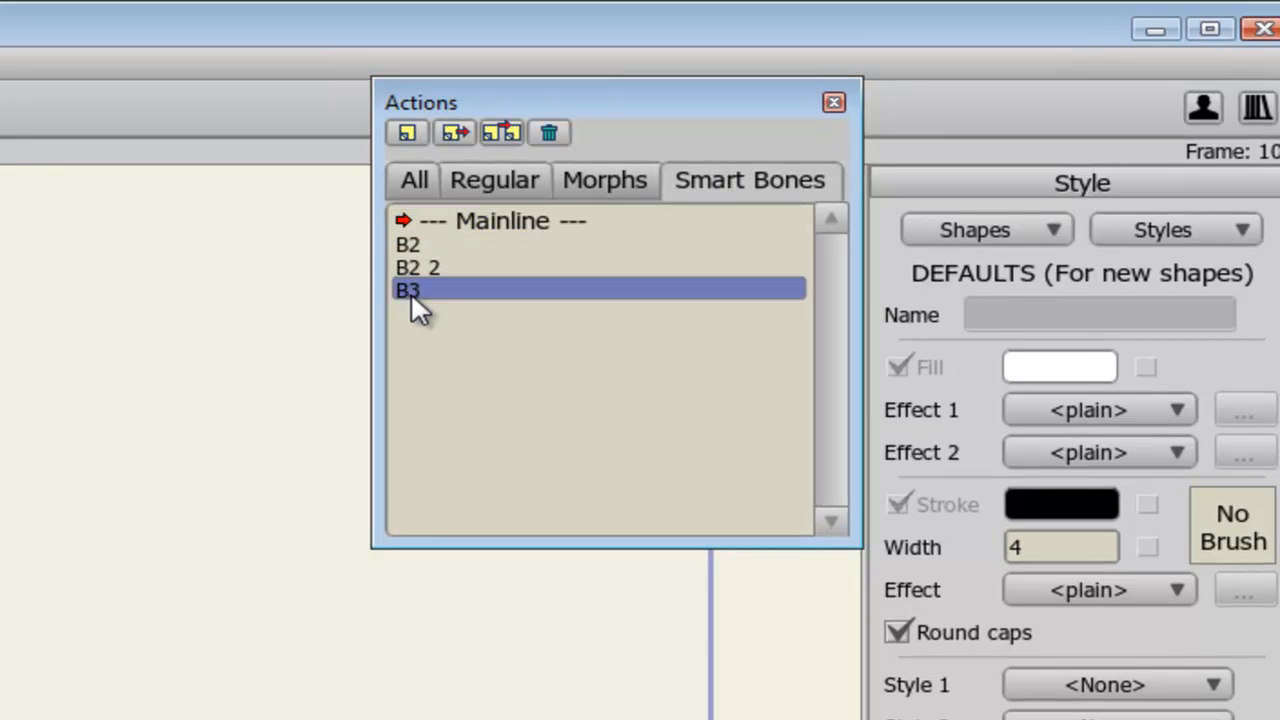
{"action": "mouse_move", "coordinate": [655, 512]}
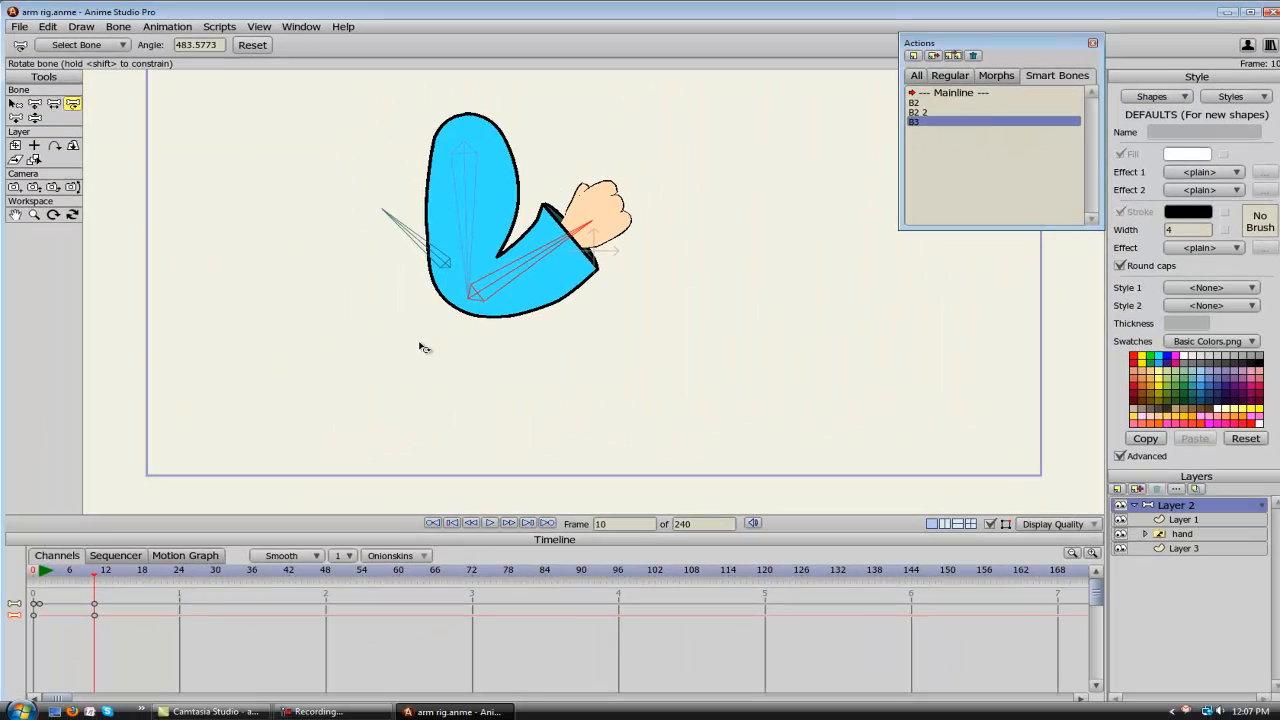
{"action": "mouse_move", "coordinate": [337, 376]}
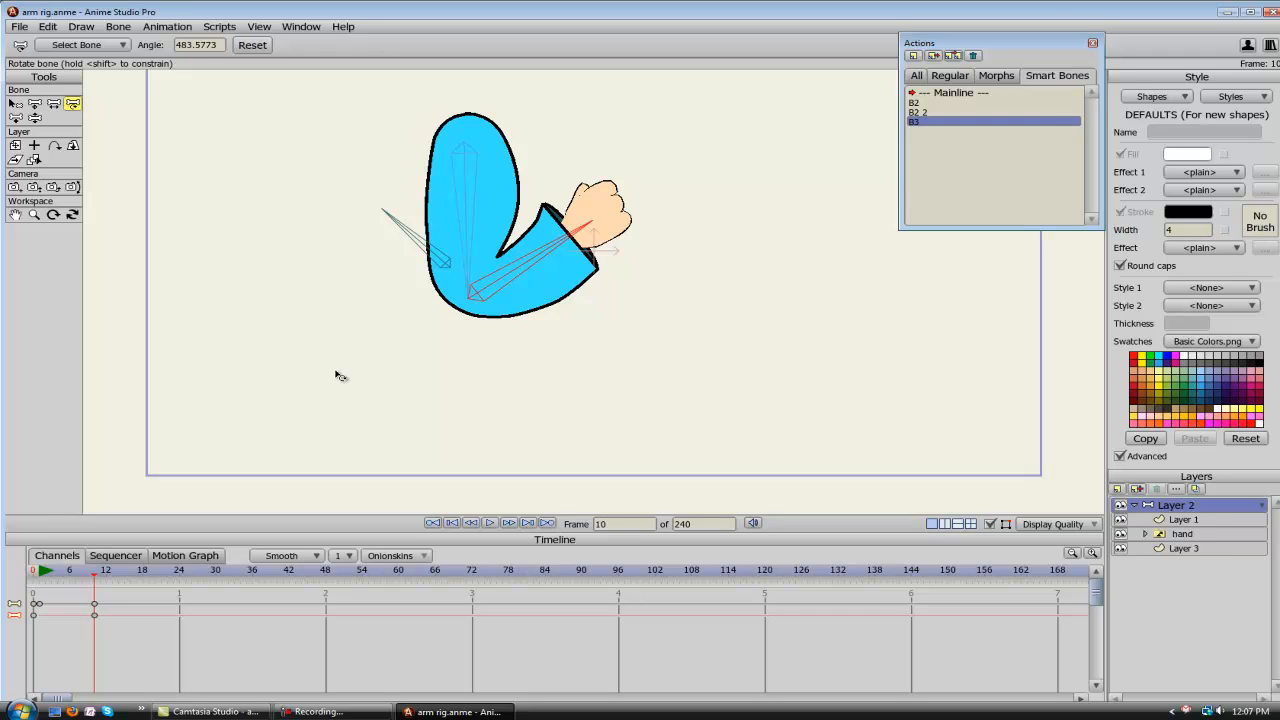
{"action": "mouse_move", "coordinate": [358, 275]}
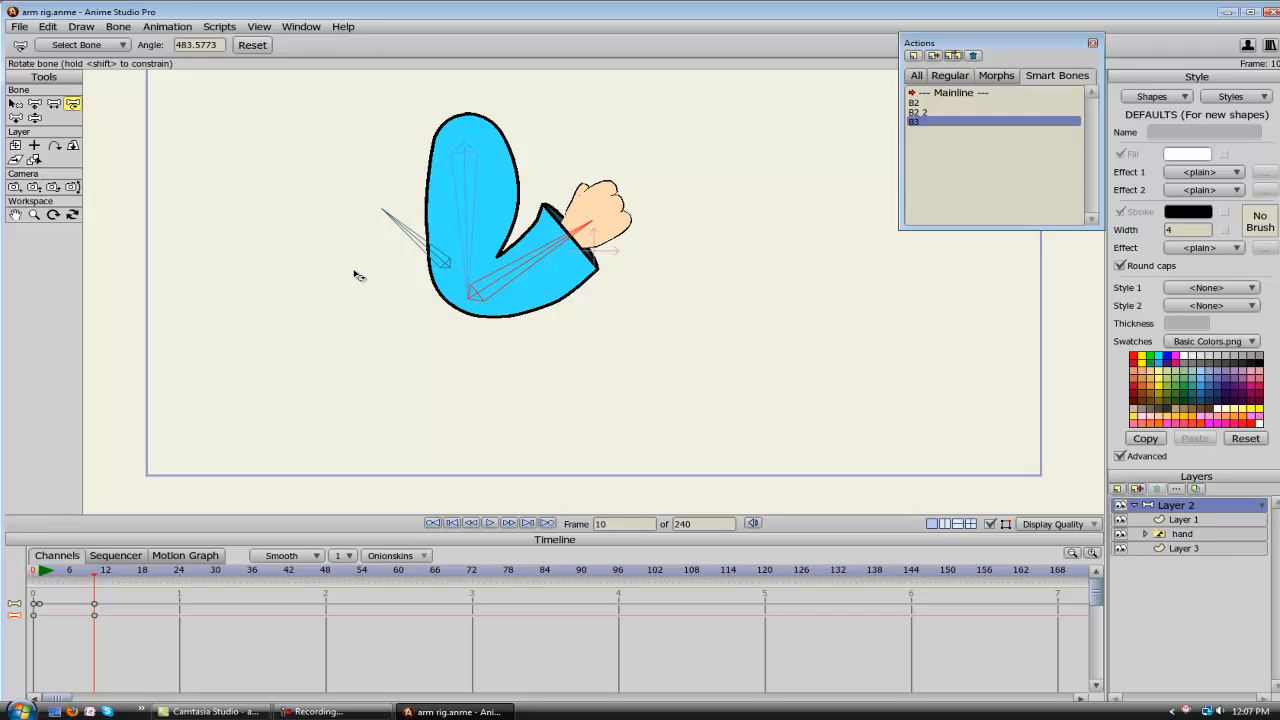
{"action": "mouse_move", "coordinate": [528, 272]}
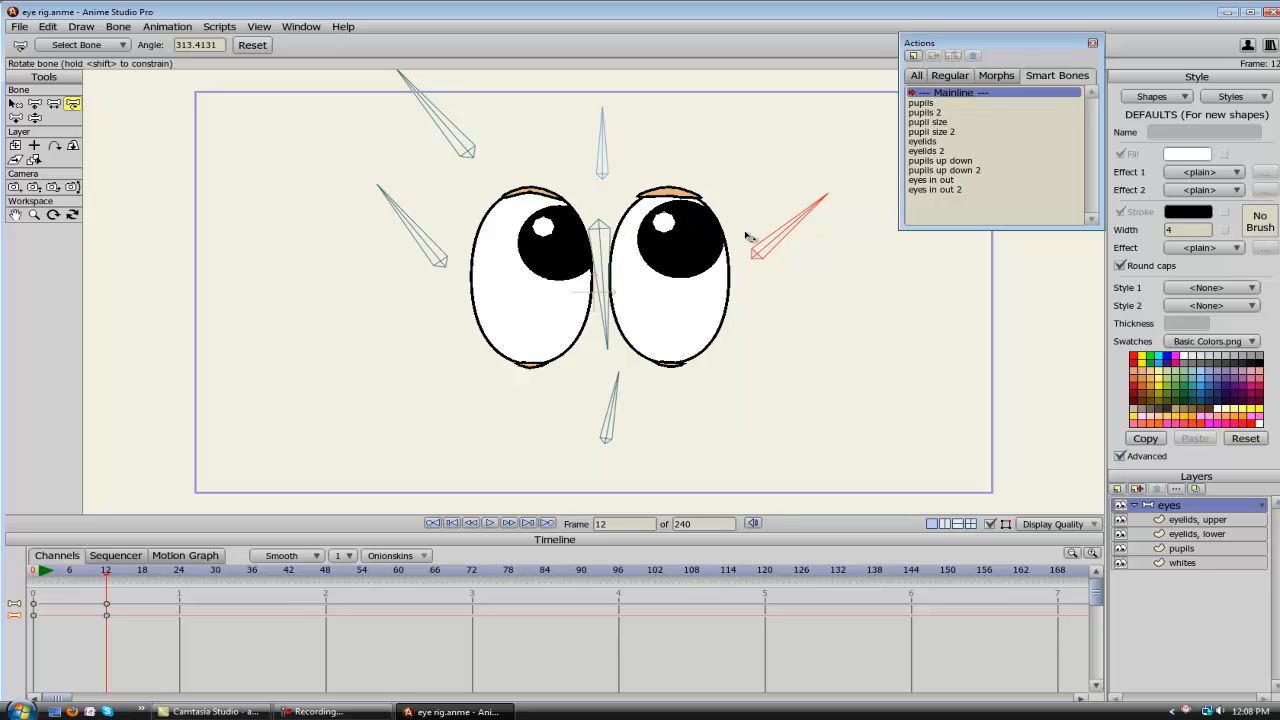
{"action": "mouse_move", "coordinate": [650, 205]}
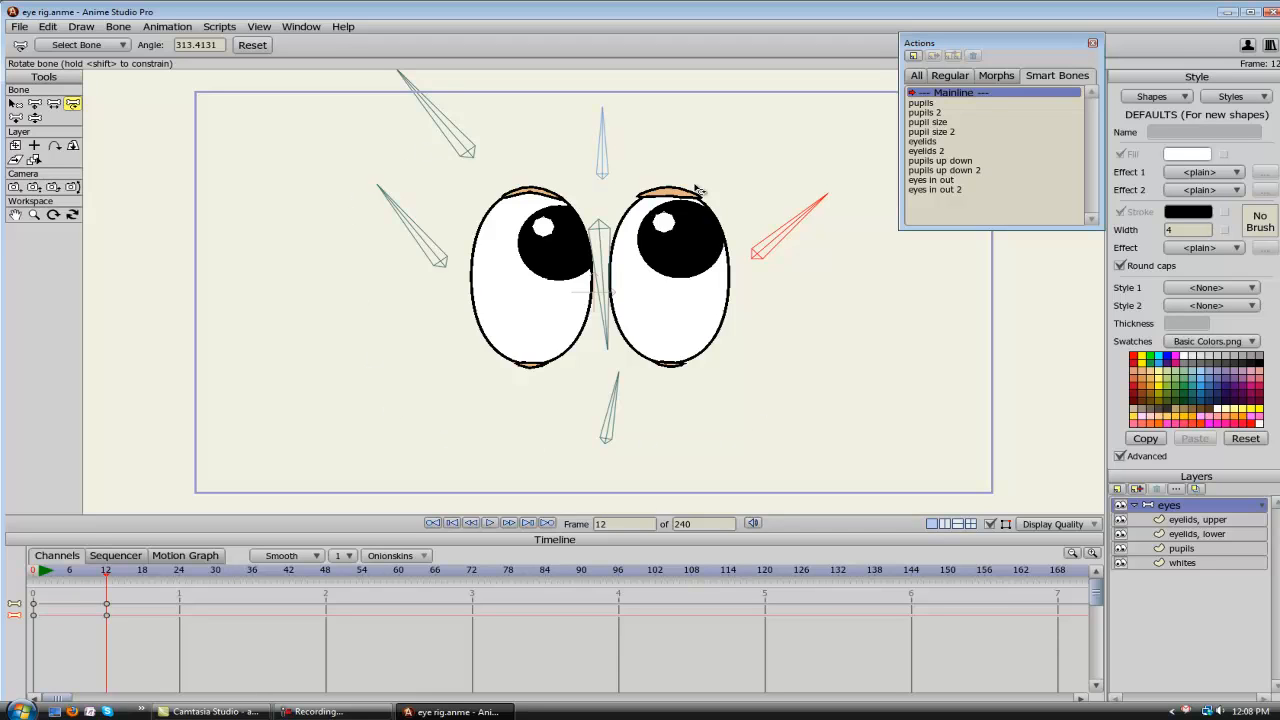
{"action": "mouse_move", "coordinate": [570, 338]}
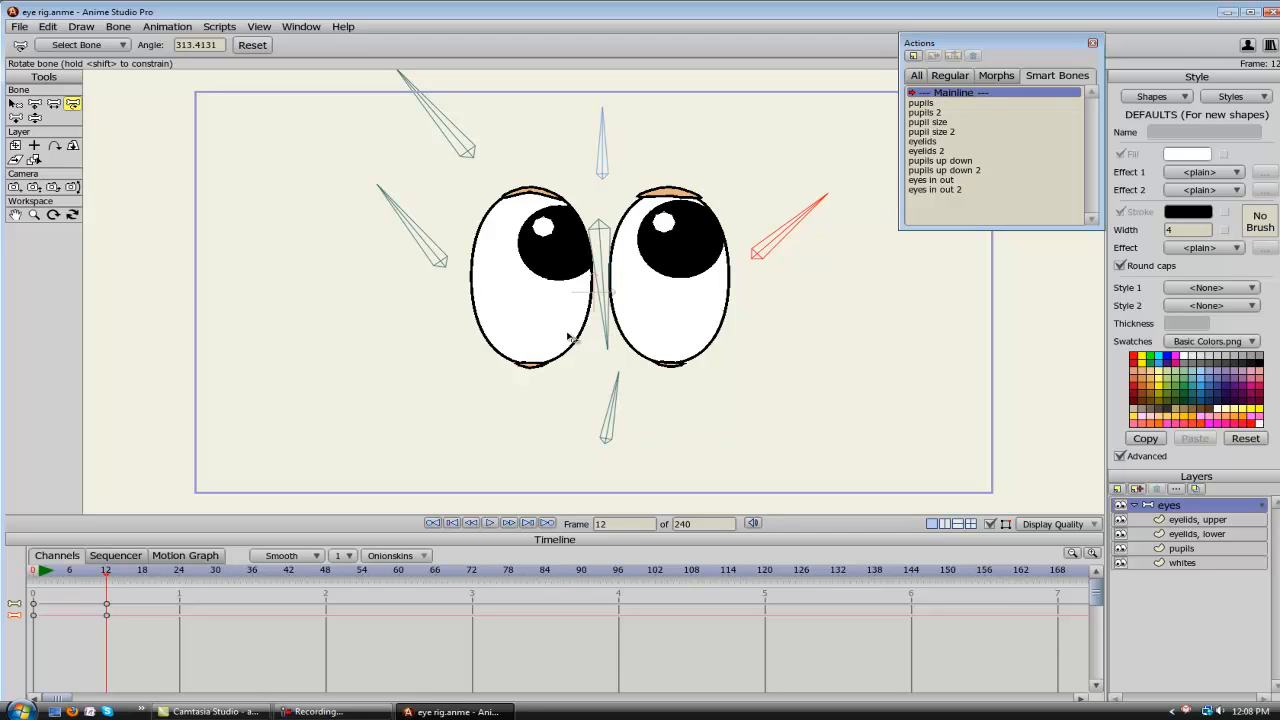
{"action": "mouse_move", "coordinate": [383, 248]}
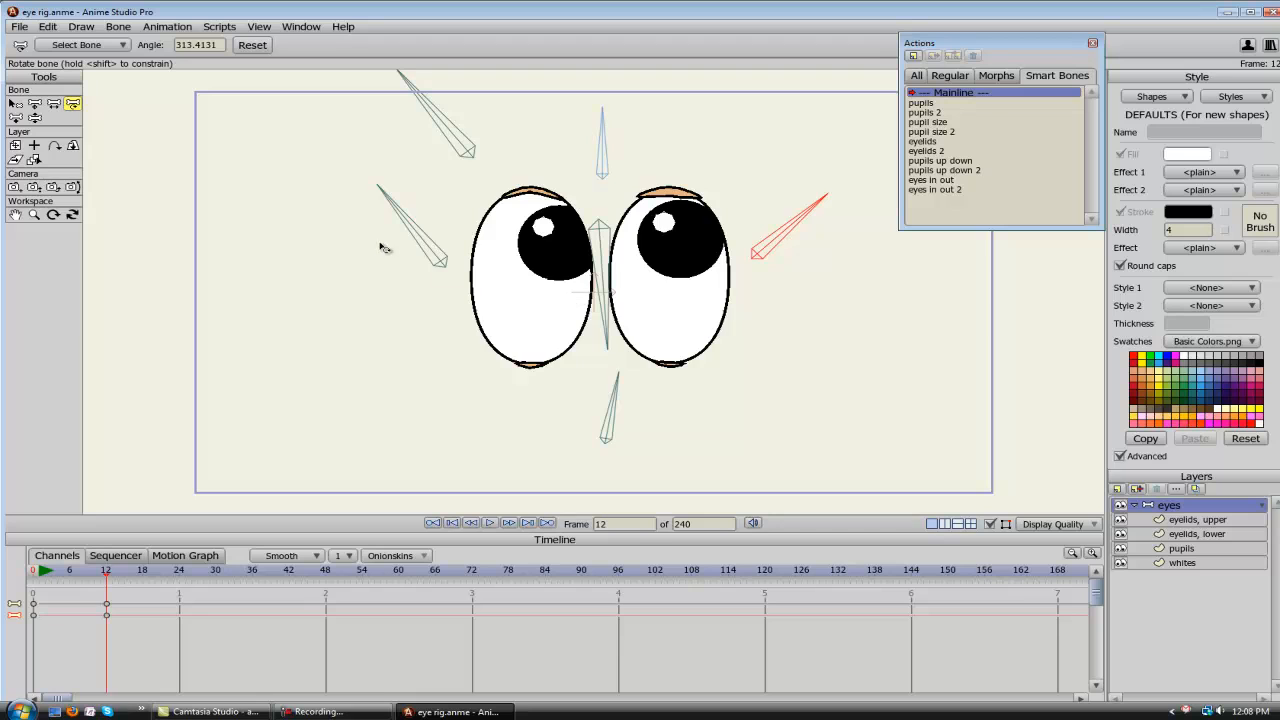
{"action": "mouse_move", "coordinate": [420, 270]}
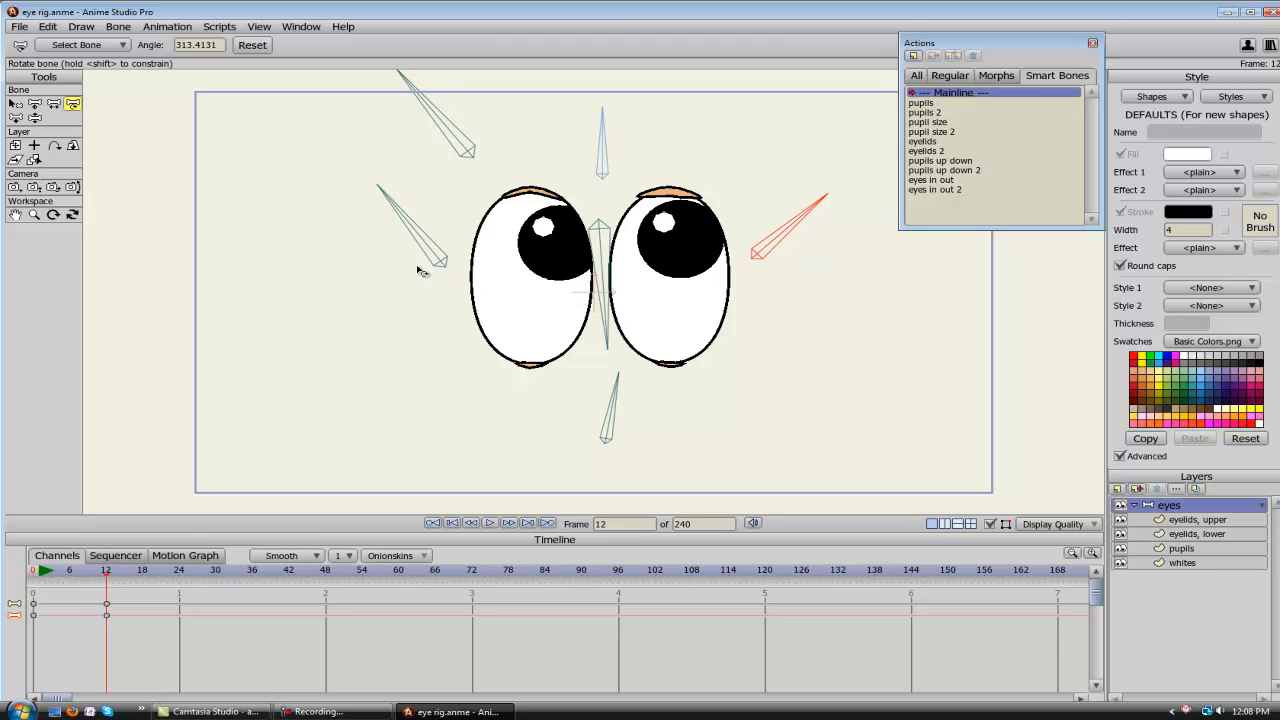
{"action": "mouse_move", "coordinate": [557, 337]}
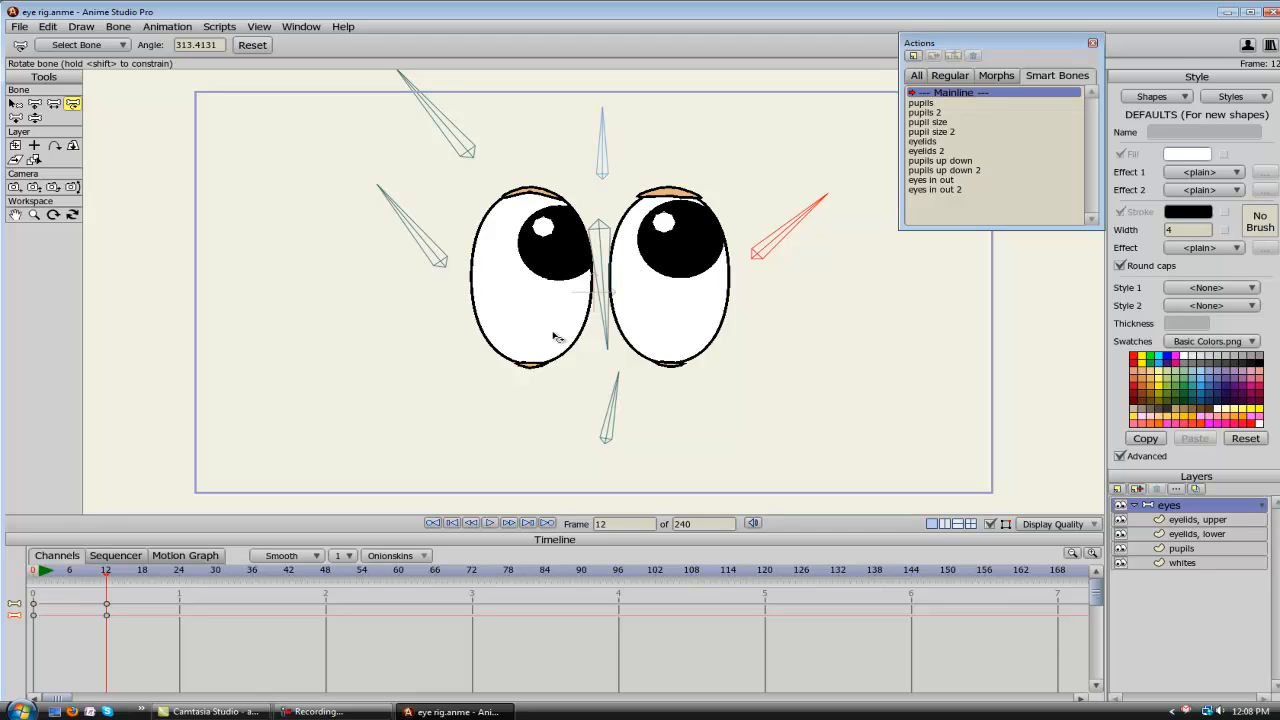
{"action": "mouse_move", "coordinate": [515, 260]}
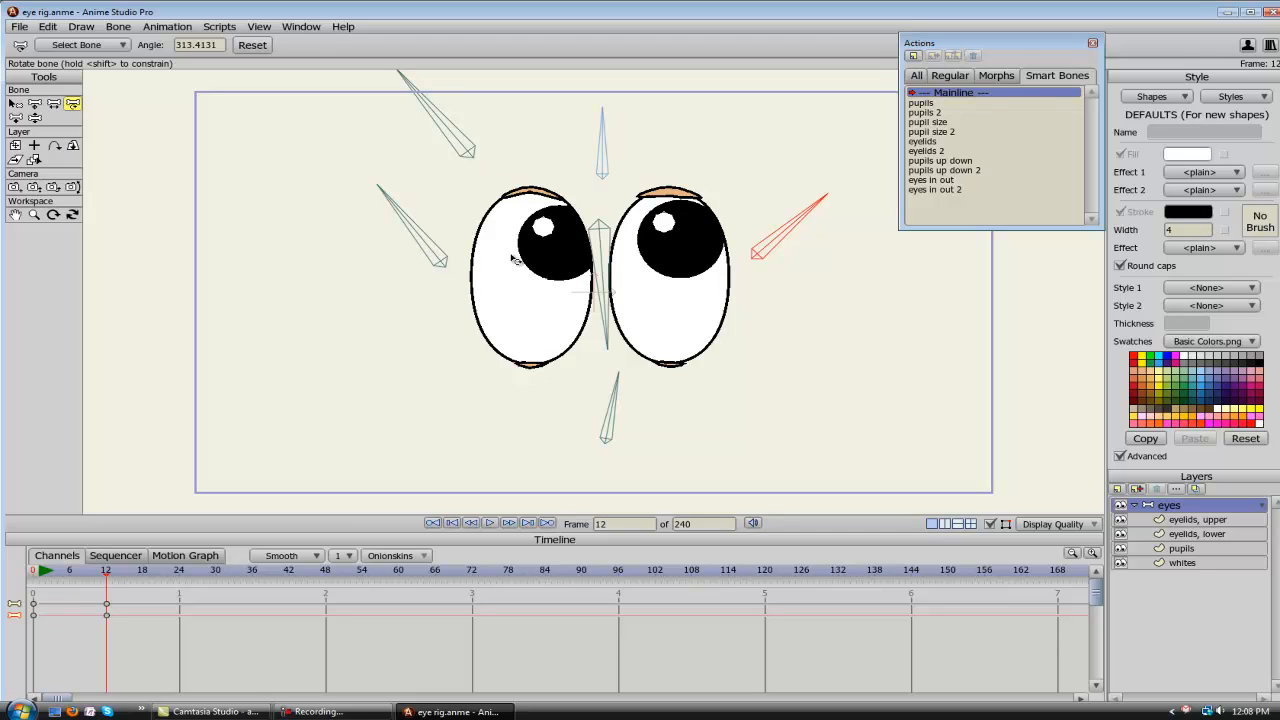
{"action": "mouse_move", "coordinate": [668, 405]}
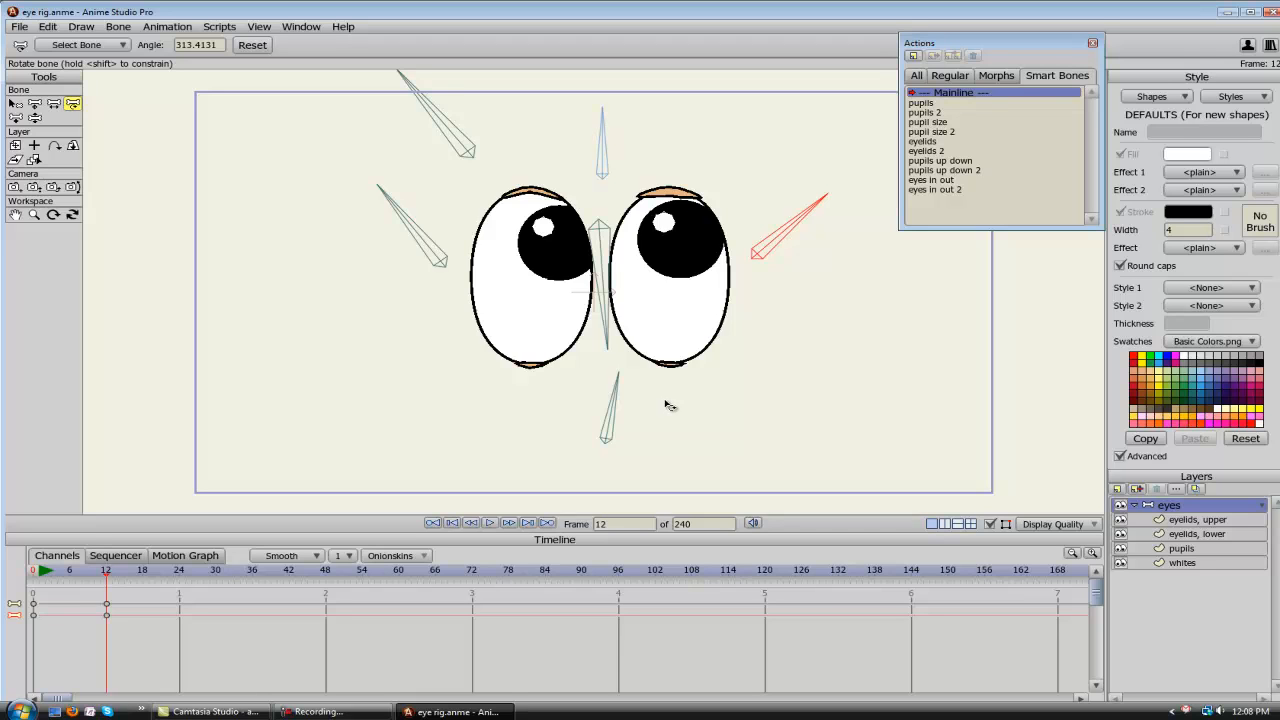
{"action": "mouse_move", "coordinate": [773, 431]}
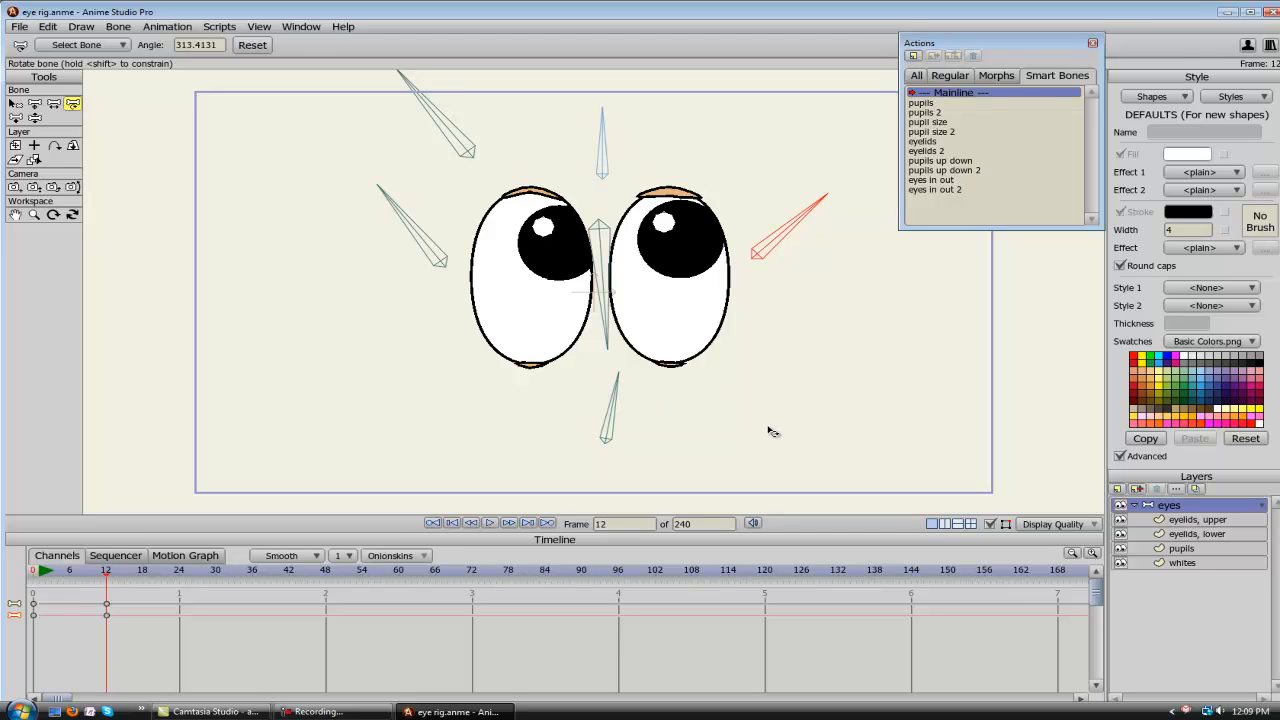
{"action": "mouse_move", "coordinate": [773, 432]}
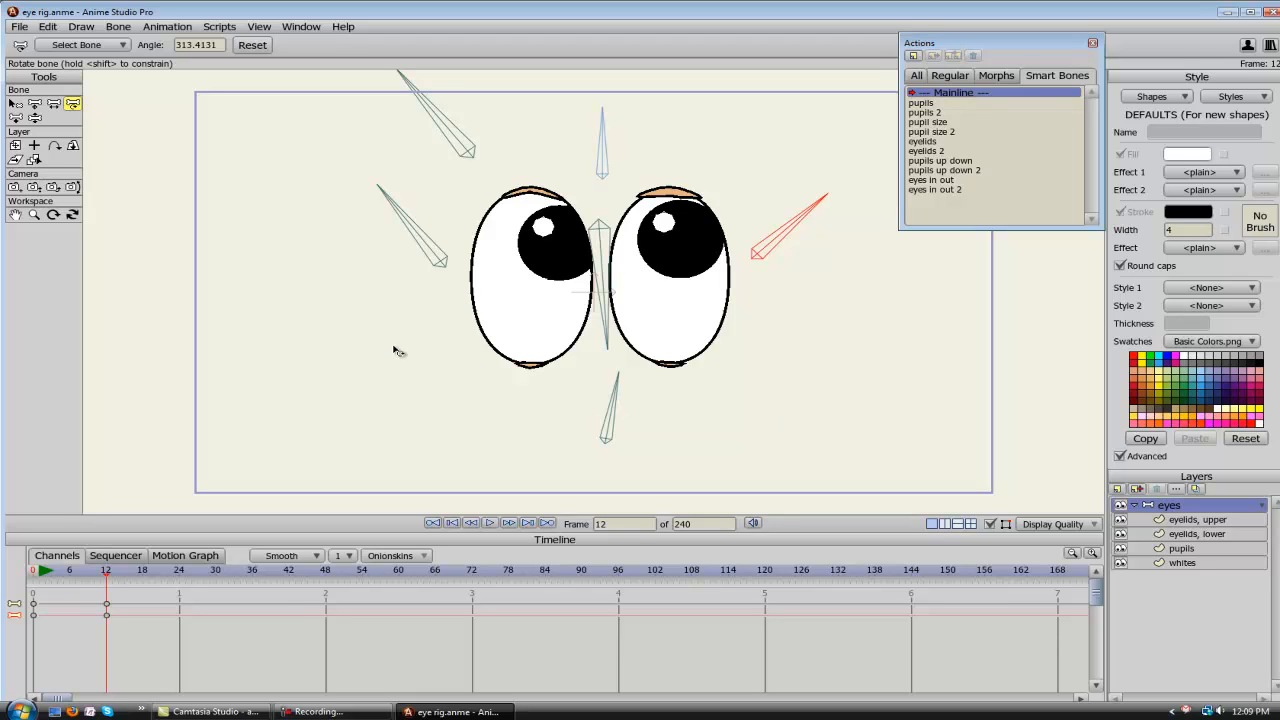
{"action": "mouse_move", "coordinate": [388, 184]}
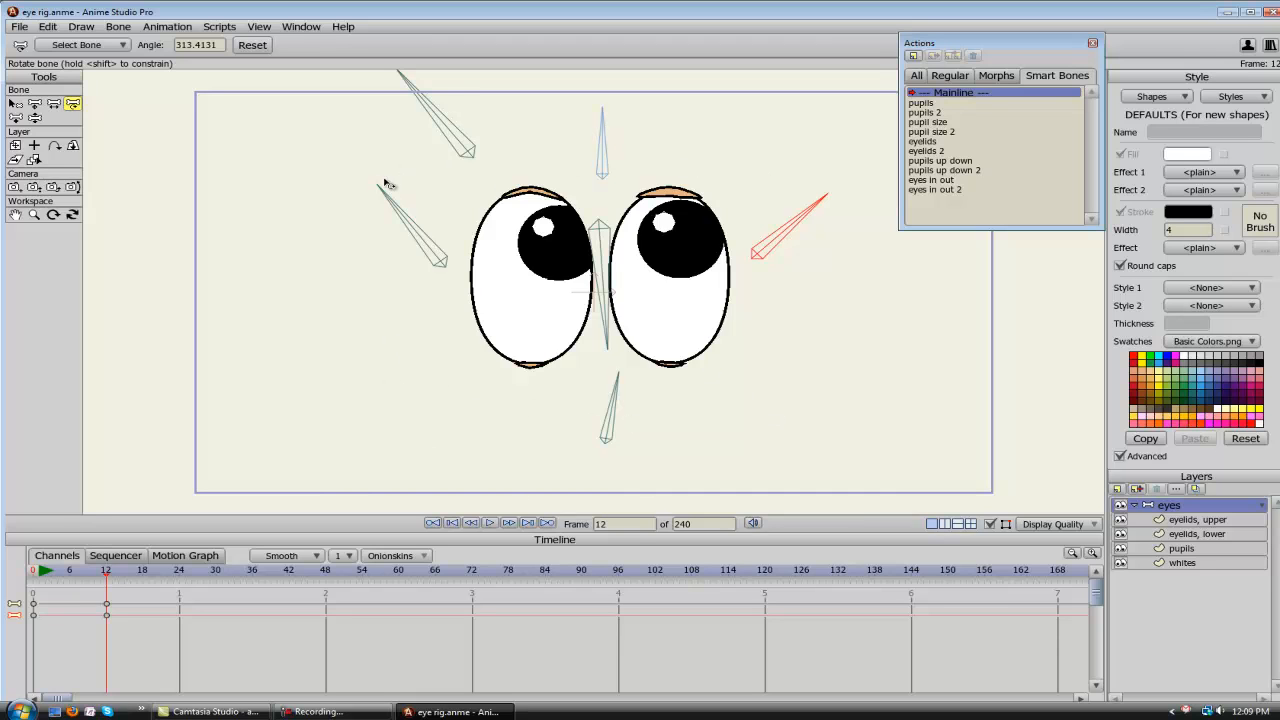
{"action": "mouse_move", "coordinate": [305, 148]}
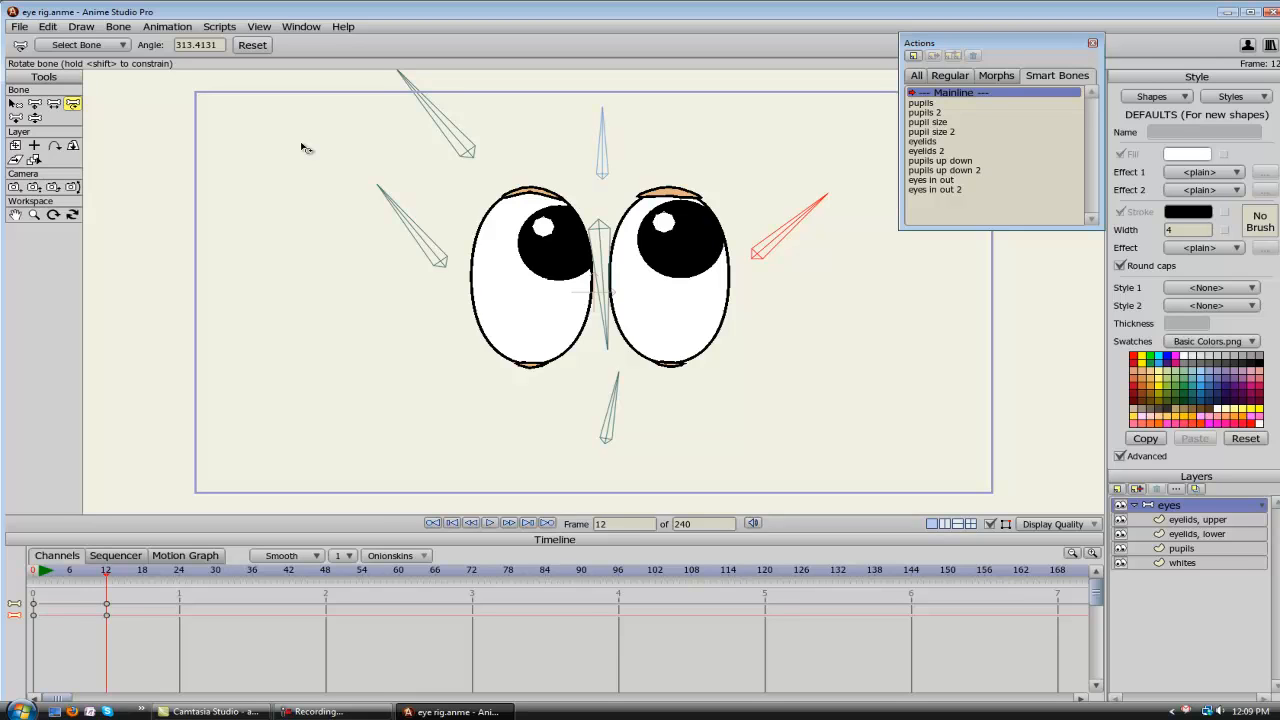